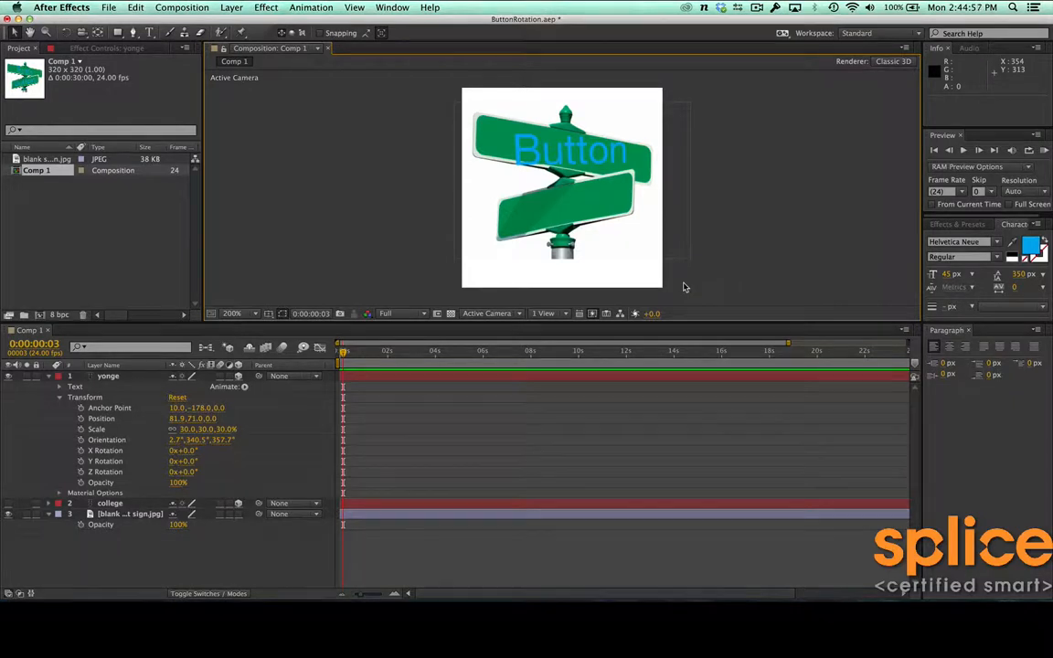
{"action": "mouse_move", "coordinate": [690, 189]}
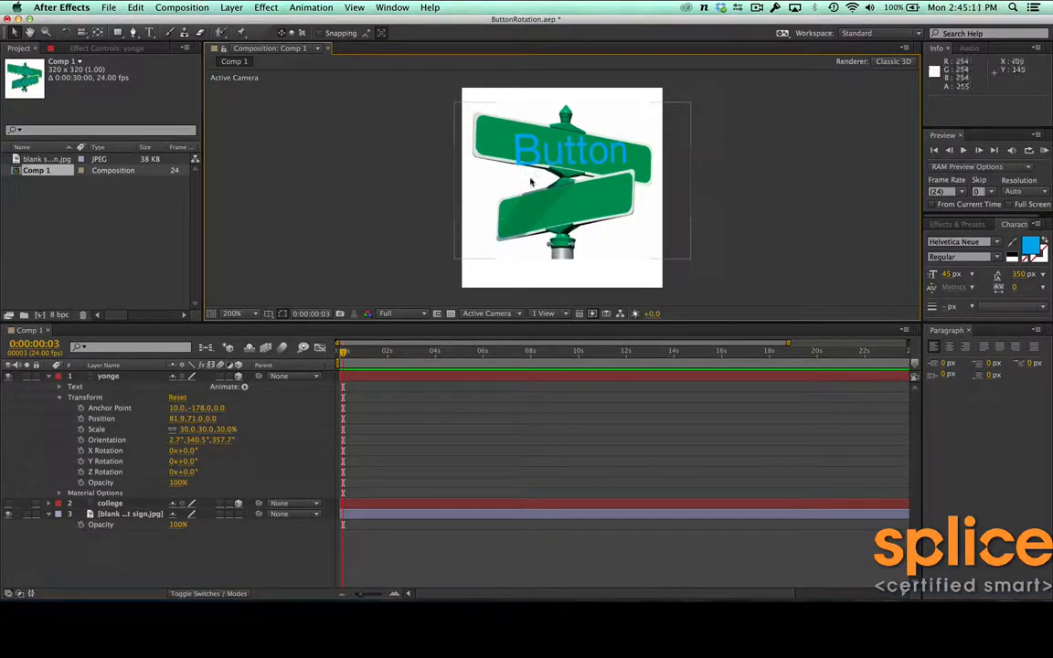
Step: Select the yonge layer by clicking its Button text in the composition
{"action": "left_click", "coordinate": [129, 513]}
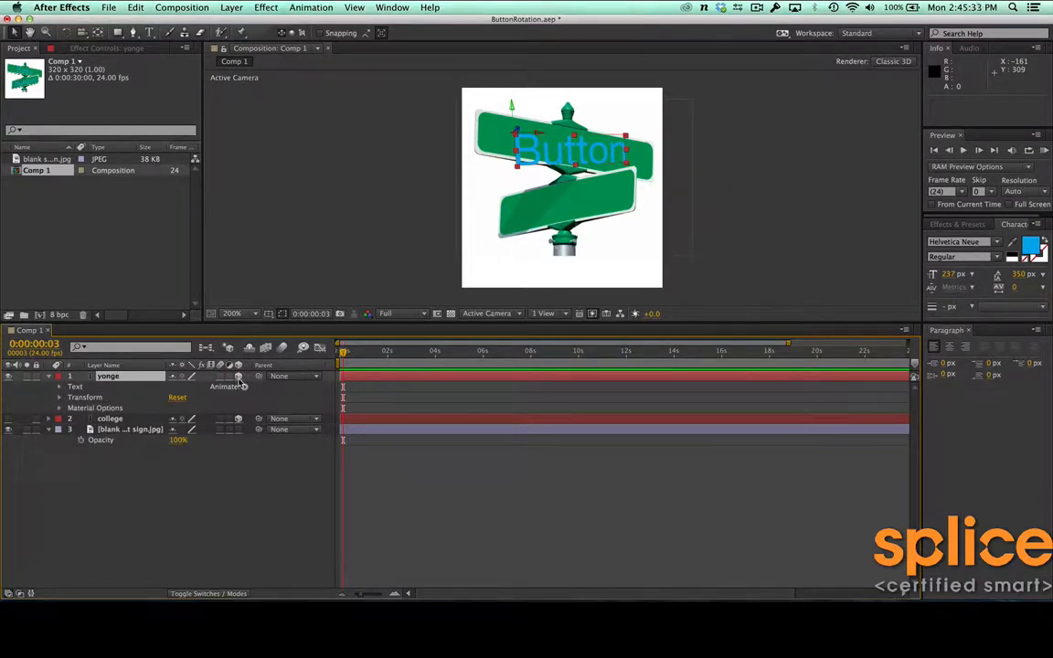
Step: Select the yonge layer to display only its Orientation and X/Y/Z Rotation
{"action": "left_click", "coordinate": [59, 397]}
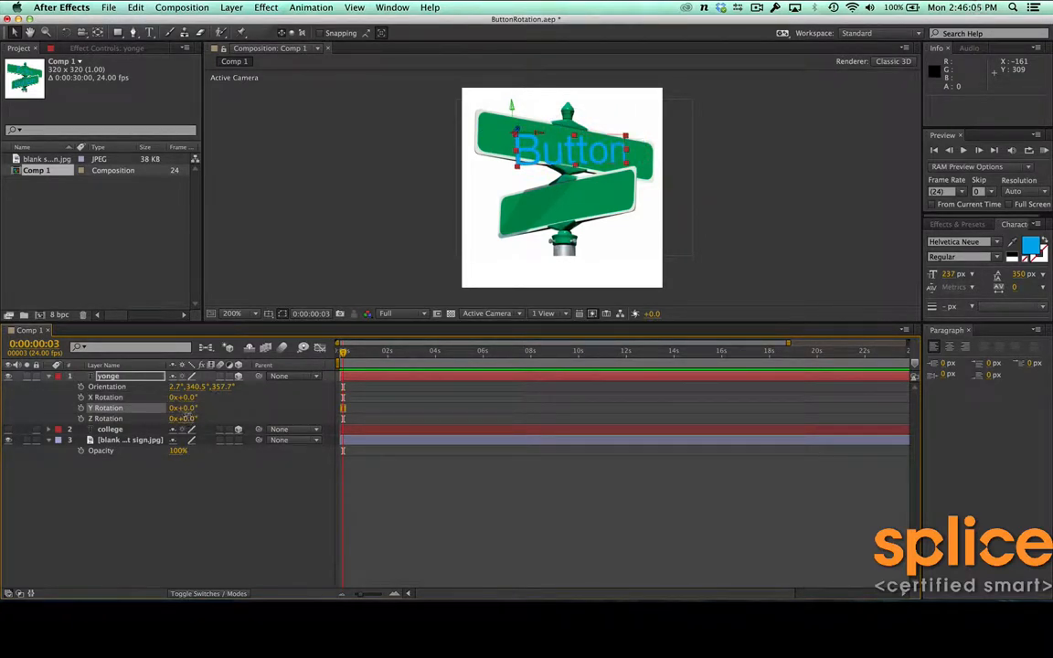
Step: Enter -14.0 for the yonge layer's Y Rotation, with Z Rotation at 7.0
{"action": "type", "text": "14.0"}
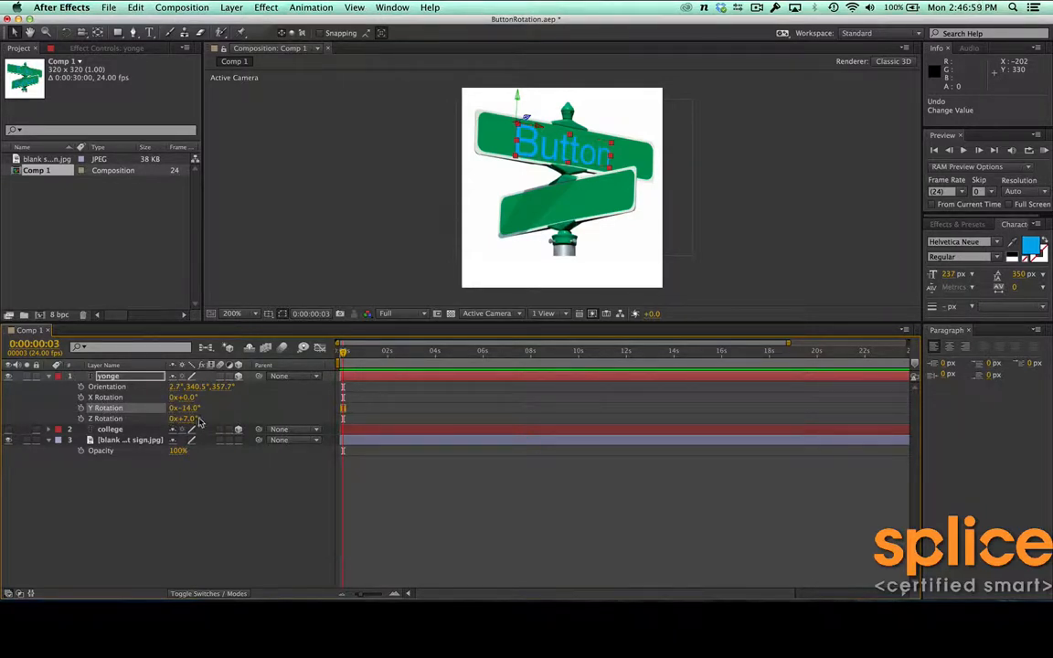
{"action": "mouse_move", "coordinate": [544, 313]}
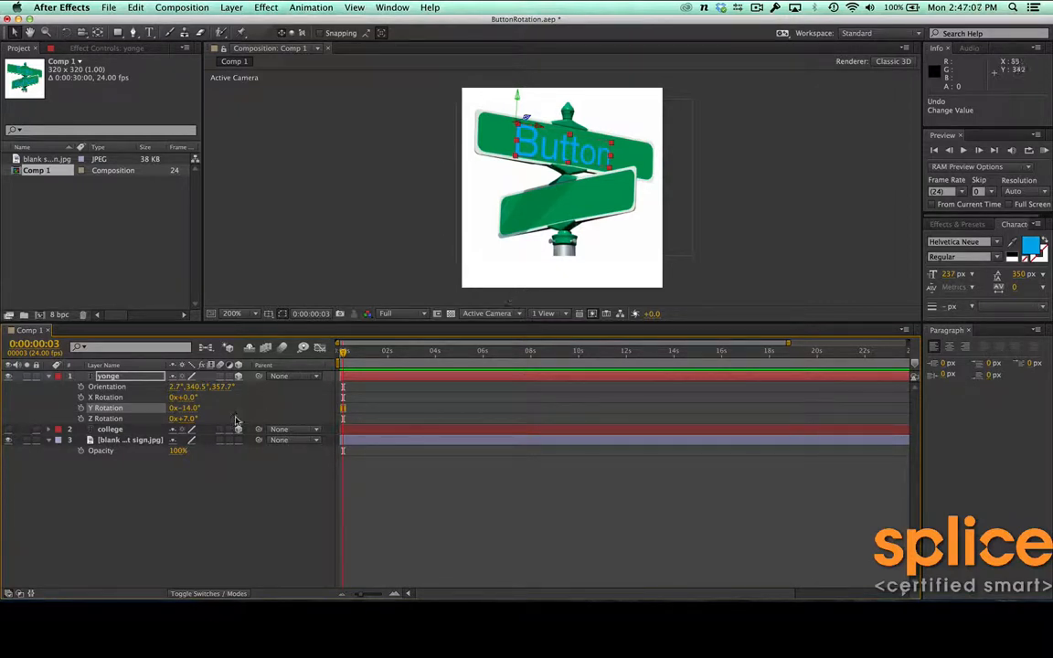
{"action": "mouse_move", "coordinate": [222, 408]}
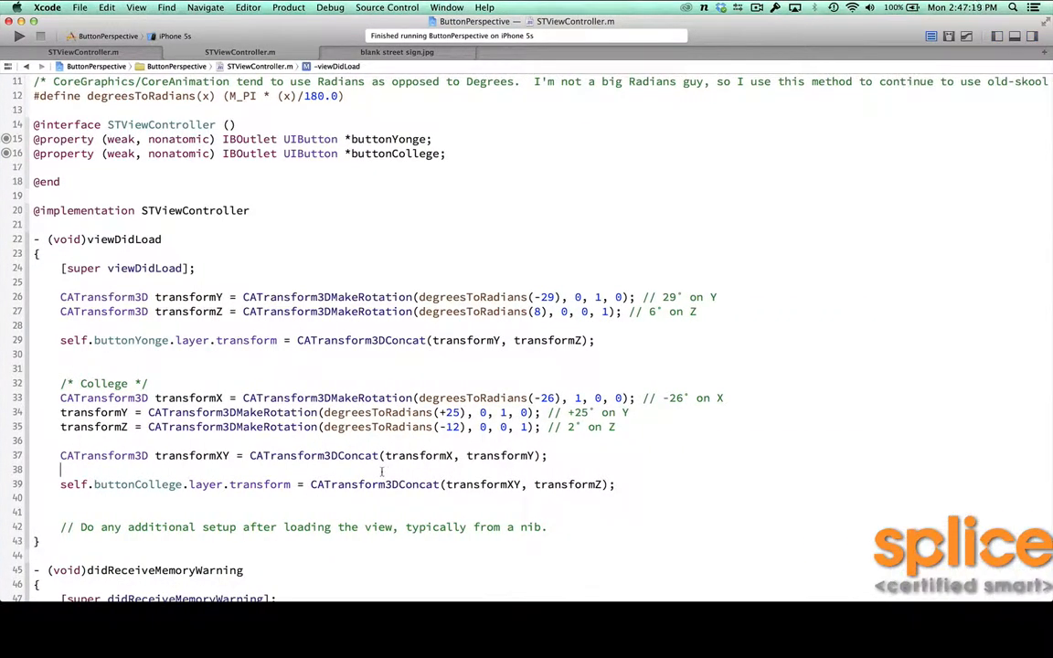
Step: Scroll viewDidLoad to reach CATransform3DMakeRotation and jump into CATransform3D.h
{"action": "scroll", "scroll_direction": "down", "scroll_amount": 3}
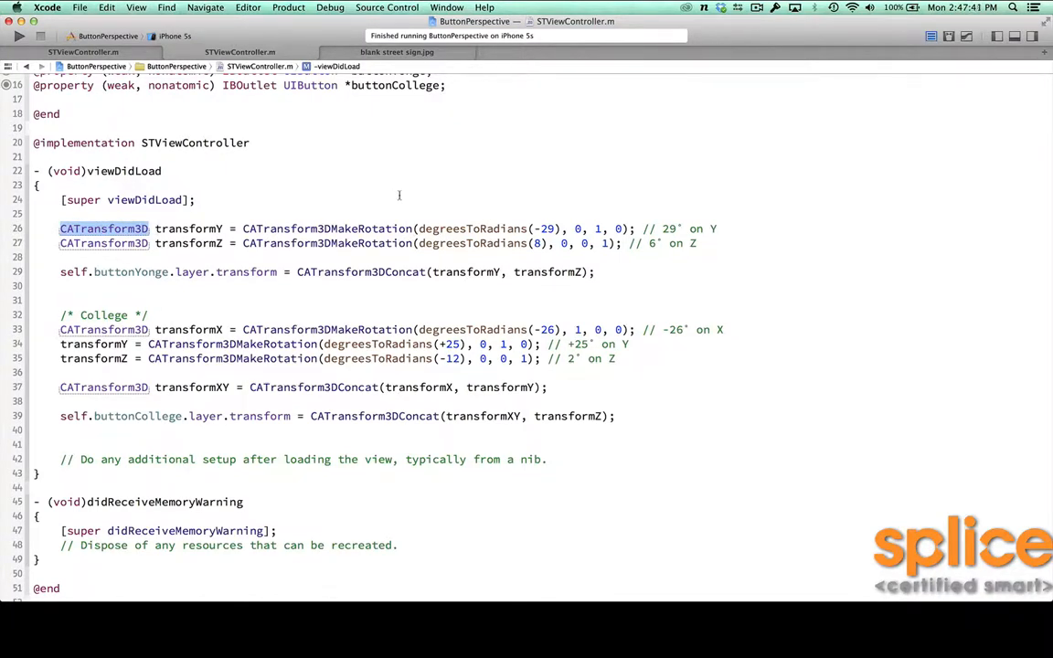
{"action": "mouse_move", "coordinate": [350, 215]}
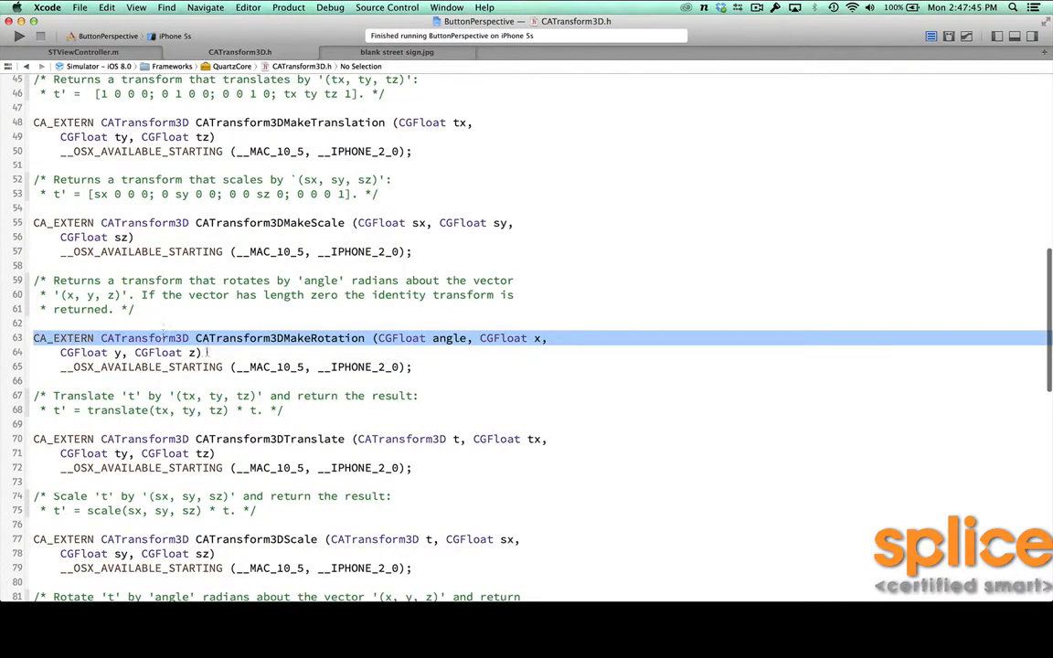
Step: Highlight CATransform3DMakeRotation and CATransform3DScale, then scroll to CATransform3DRotate and CATransform3DConcat
{"action": "double_click", "coordinate": [279, 337]}
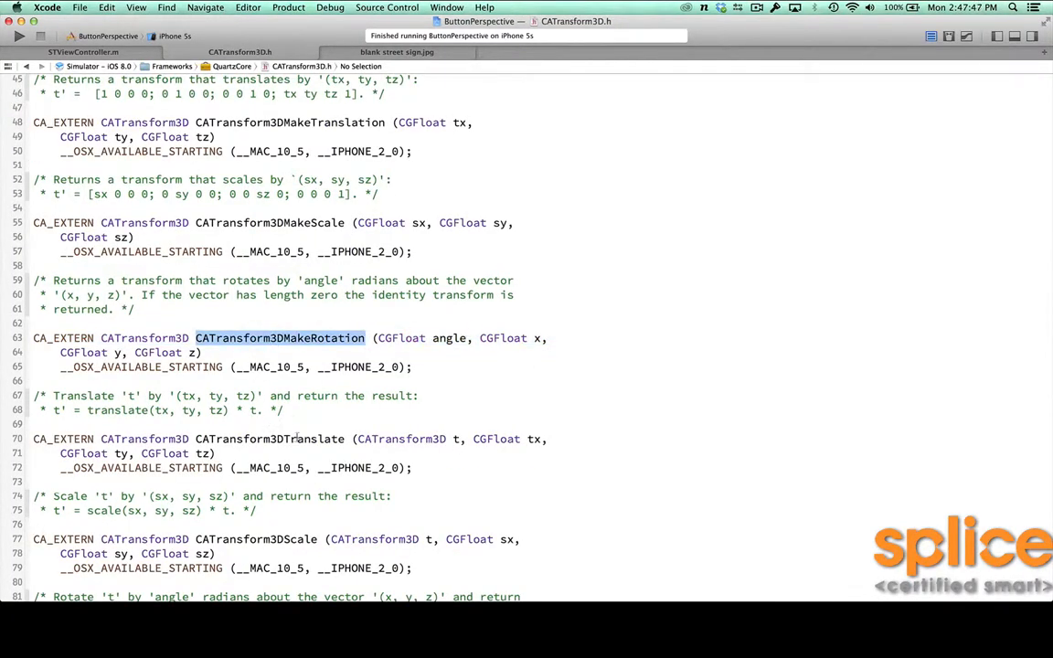
{"action": "double_click", "coordinate": [256, 539]}
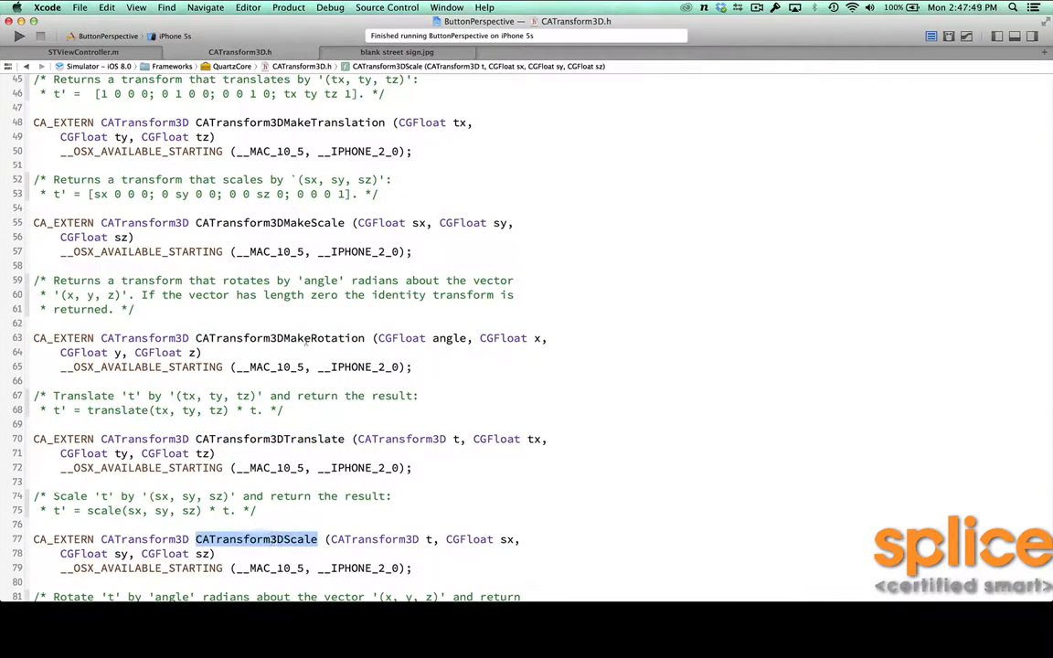
{"action": "scroll", "scroll_direction": "down", "scroll_amount": 3}
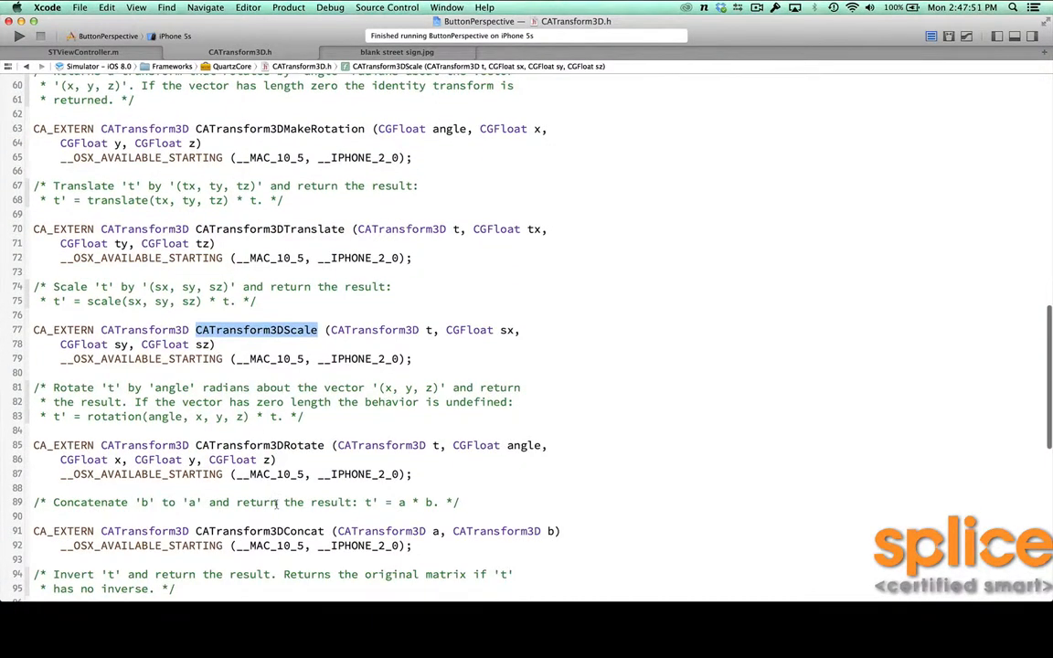
{"action": "scroll", "scroll_direction": "down", "scroll_amount": 3}
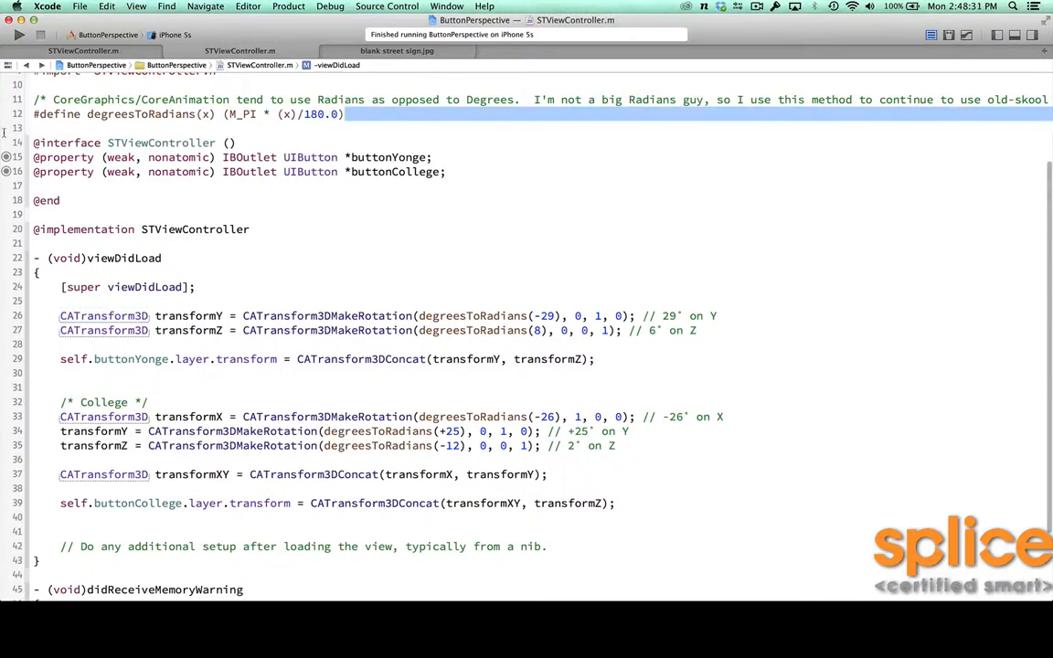
Step: Append 'X, Y, Z' to the line 26 comment after '29° on Y //'
{"action": "left_click", "coordinate": [165, 113]}
{"action": "type", "text": " //"}
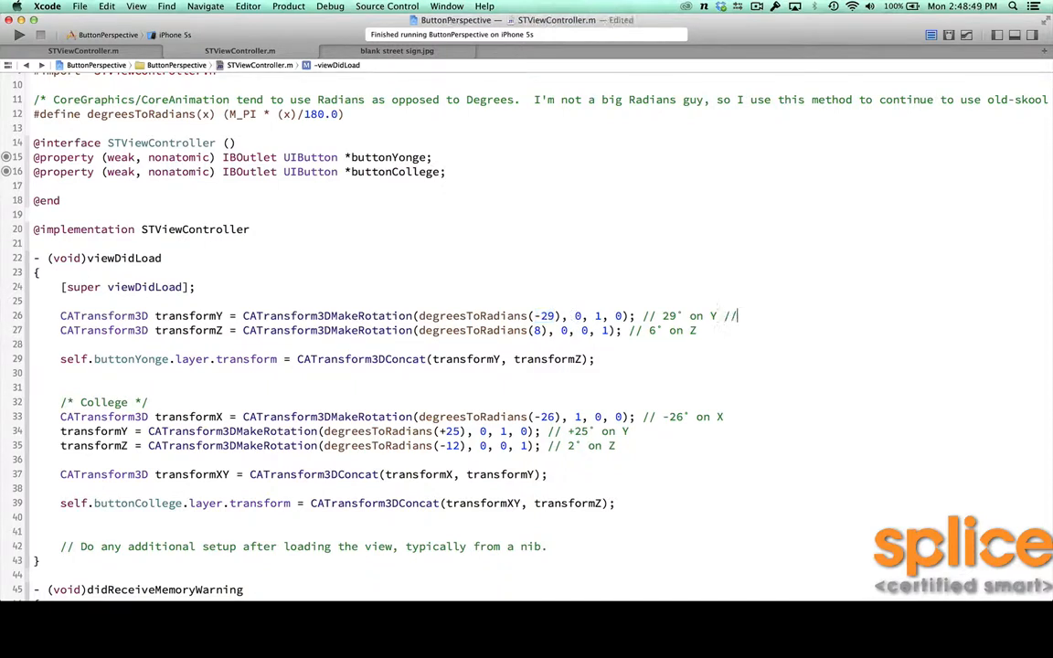
{"action": "type", "text": "X, Y,"}
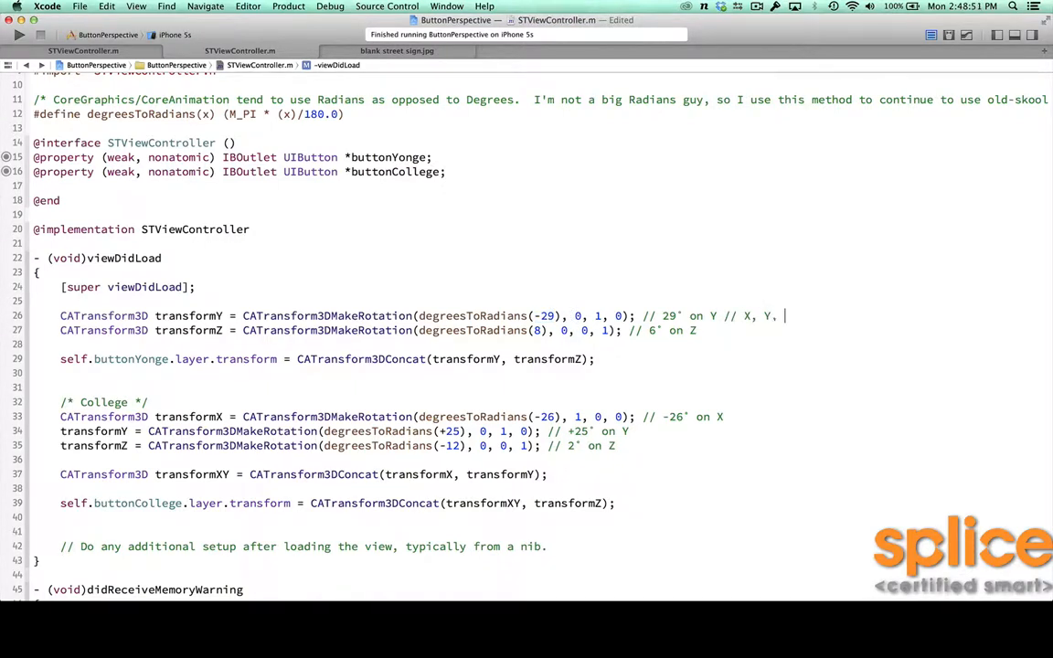
{"action": "type", "text": "Z"}
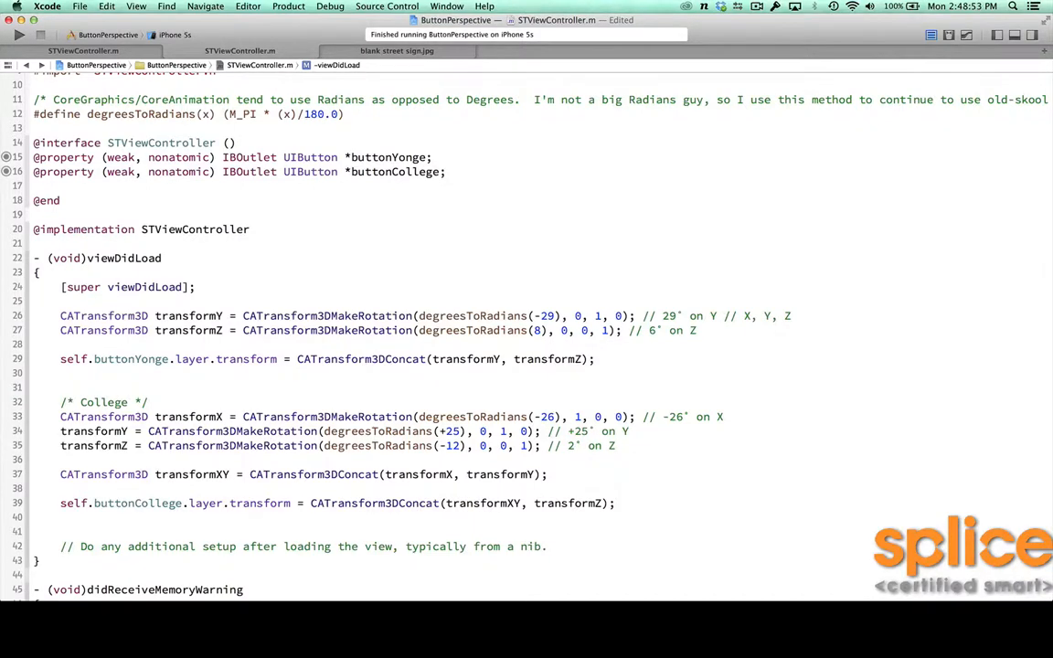
Step: Open CALayer.h from the editor and select the 8-degree Z rotation value
{"action": "left_click", "coordinate": [787, 316]}
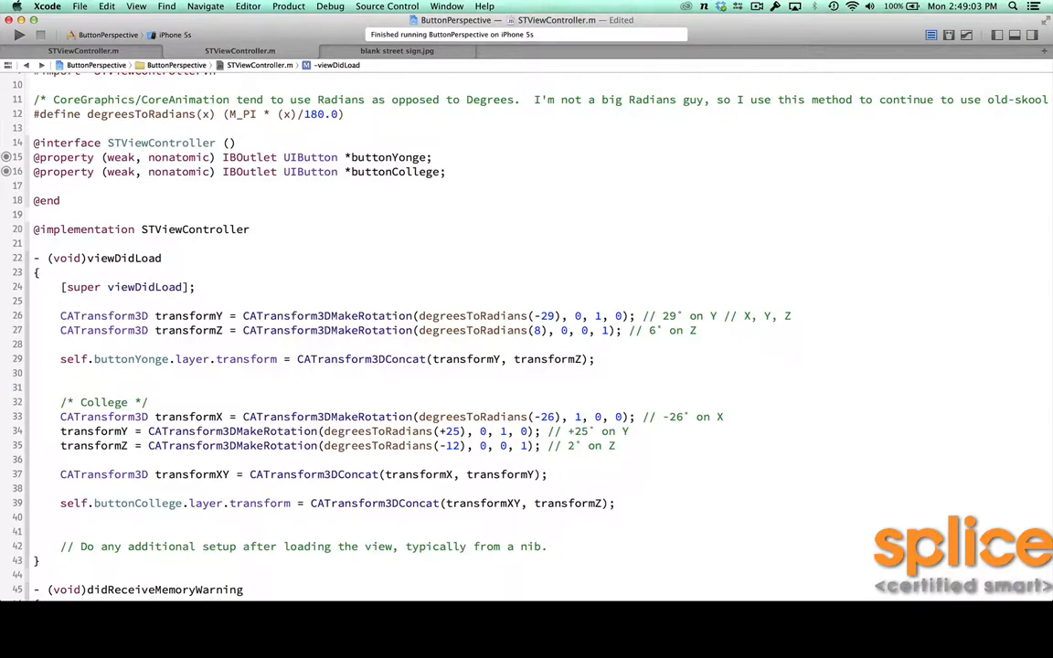
{"action": "left_click", "coordinate": [788, 315]}
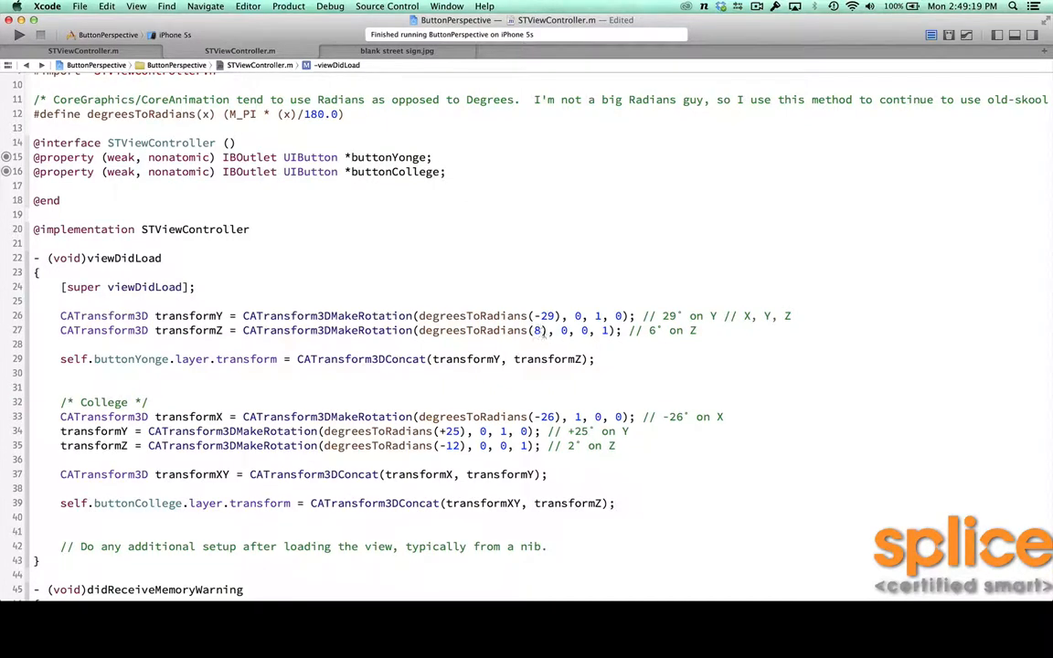
{"action": "double_click", "coordinate": [607, 330]}
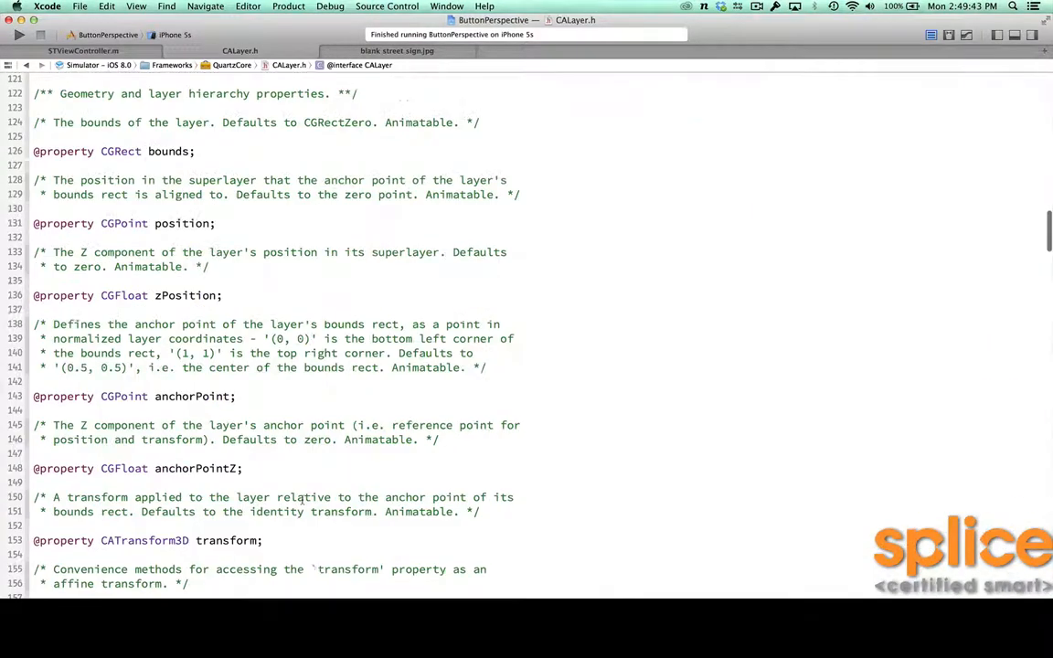
Step: Scroll CALayer.h's transform property, then switch to UIView.h's affine transform declaration
{"action": "scroll", "scroll_direction": "down", "scroll_amount": 3}
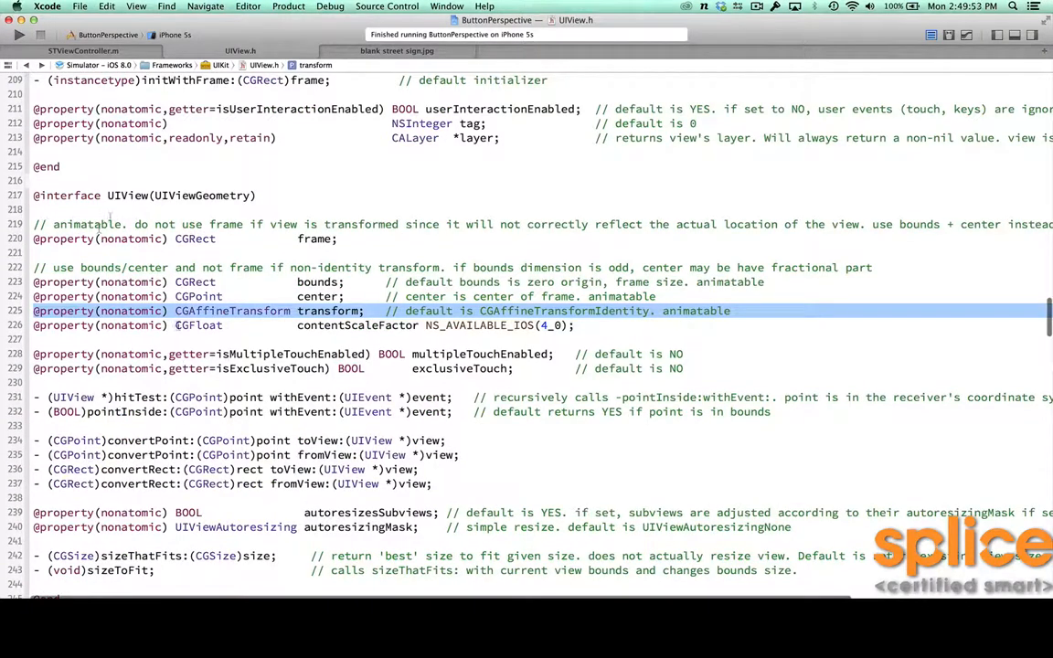
{"action": "left_click", "coordinate": [240, 50]}
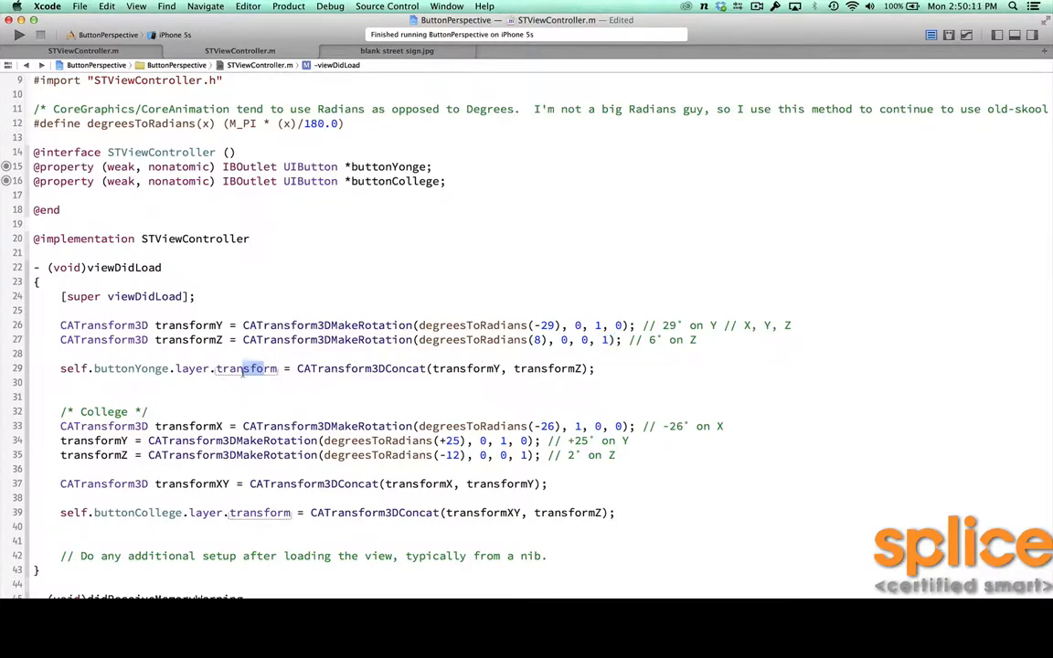
Step: Comment out the College rotation block on lines 32–39 with Cmd+/, then deselect it
{"action": "scroll", "scroll_direction": "down", "scroll_amount": 3}
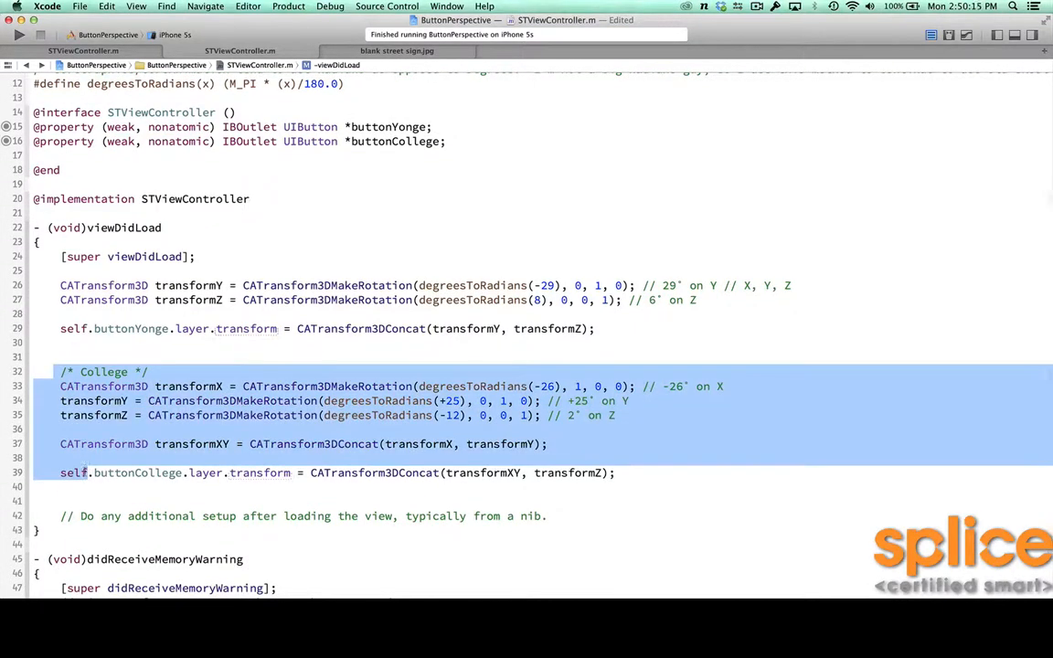
{"action": "key", "text": "cmd+/"}
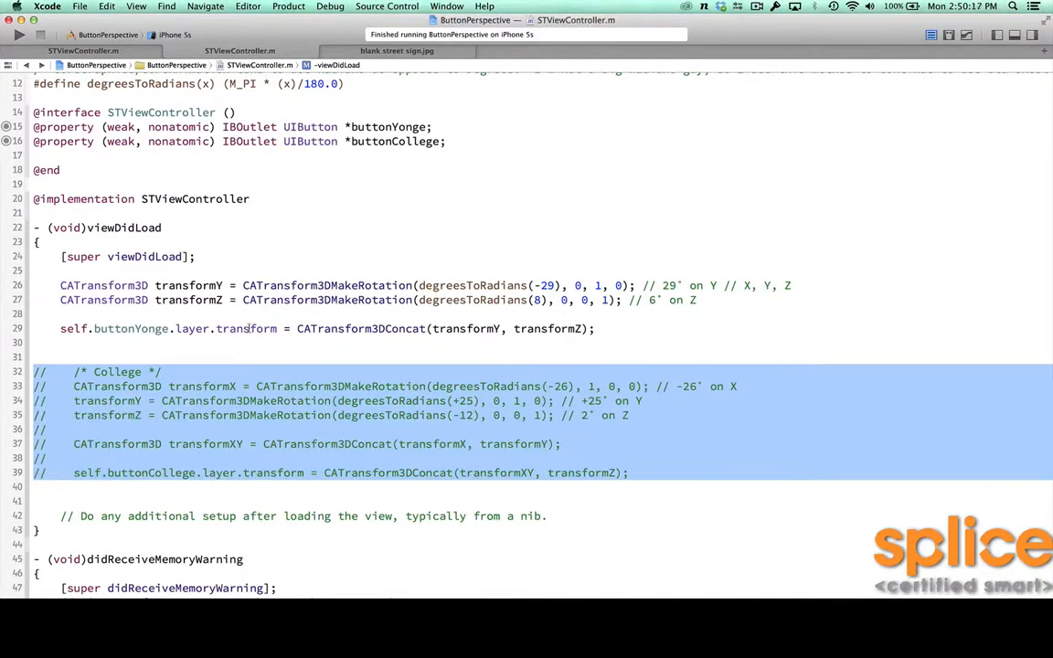
{"action": "left_click", "coordinate": [20, 34]}
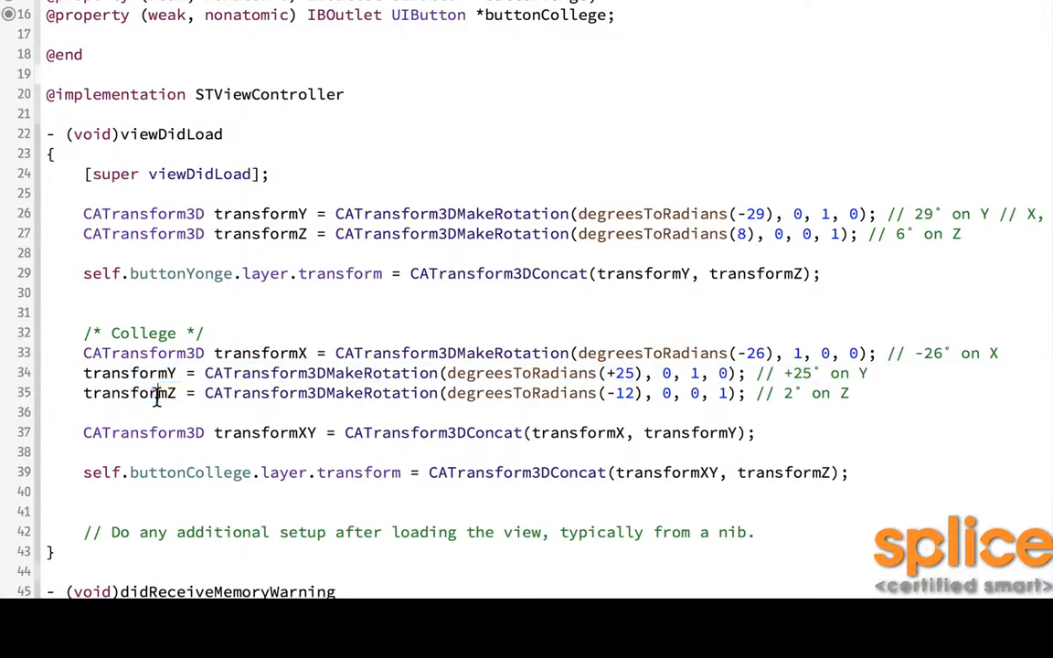
{"action": "double_click", "coordinate": [129, 393]}
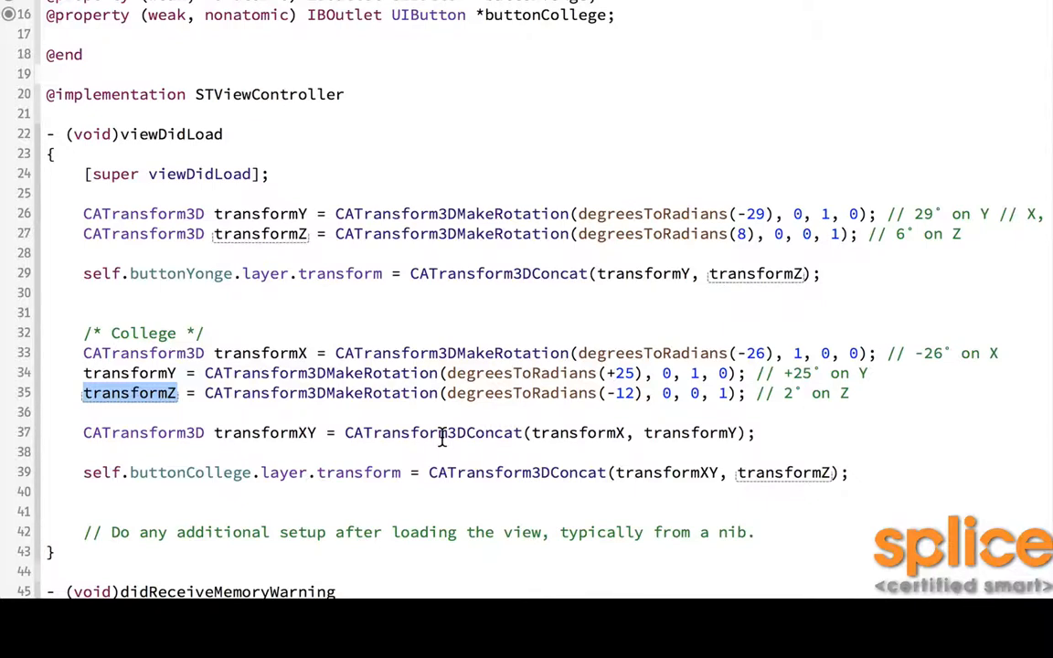
{"action": "mouse_move", "coordinate": [637, 435]}
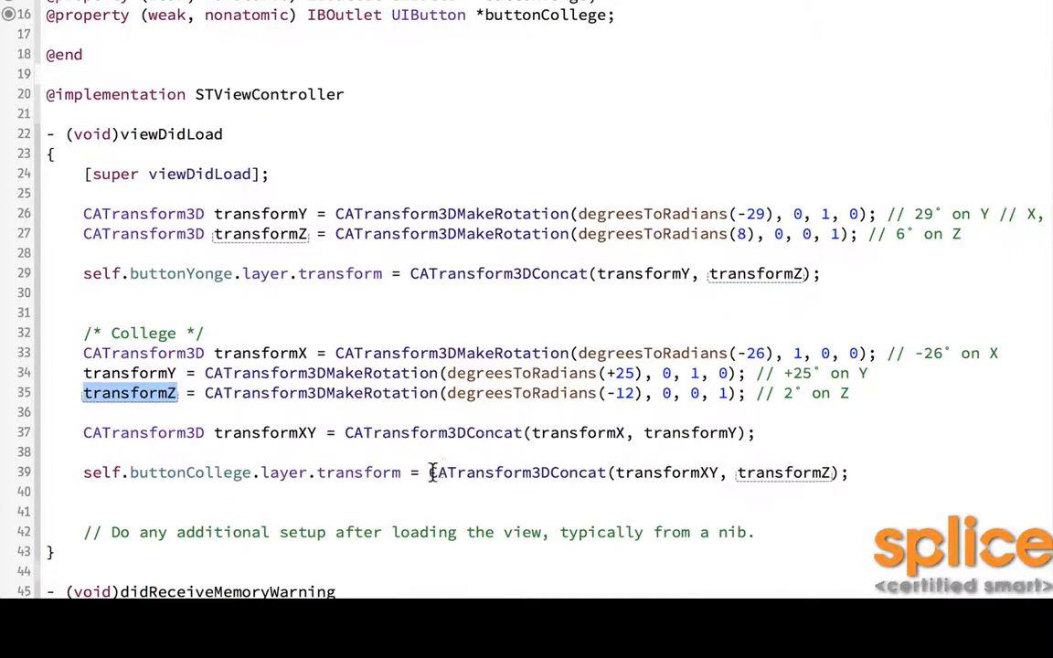
{"action": "double_click", "coordinate": [516, 473]}
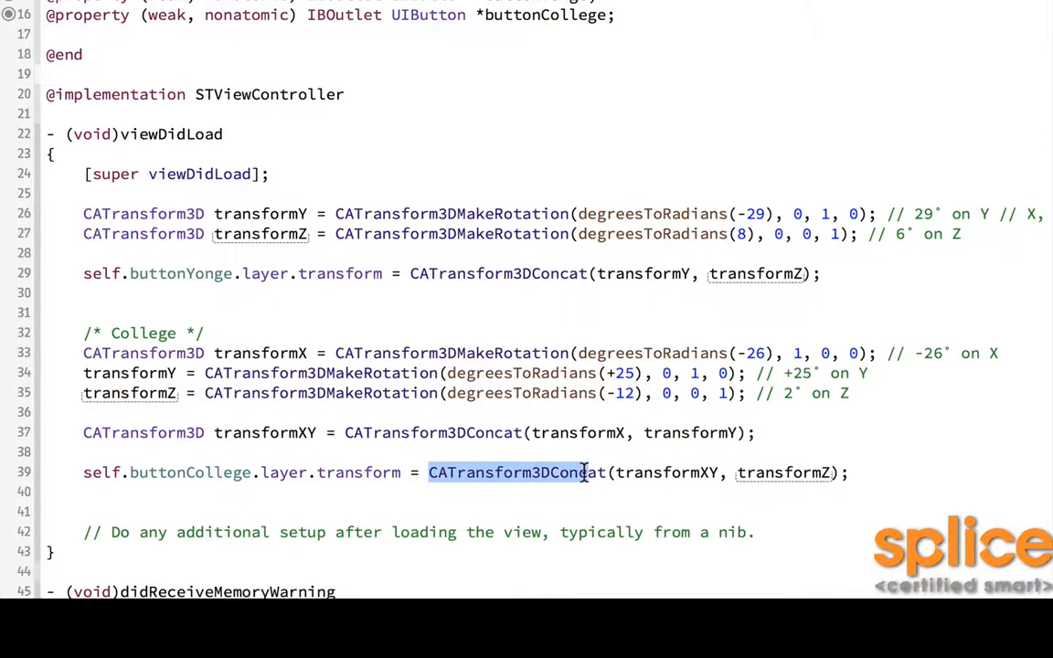